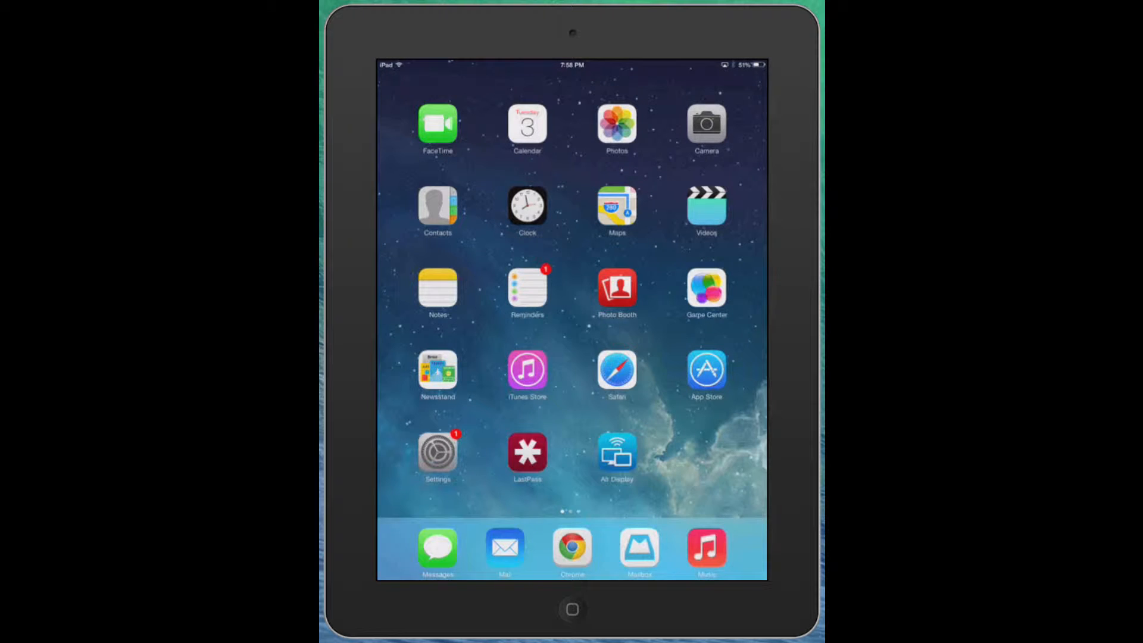
Step: Launch the Settings app from the iPad Home Screen
click(436, 457)
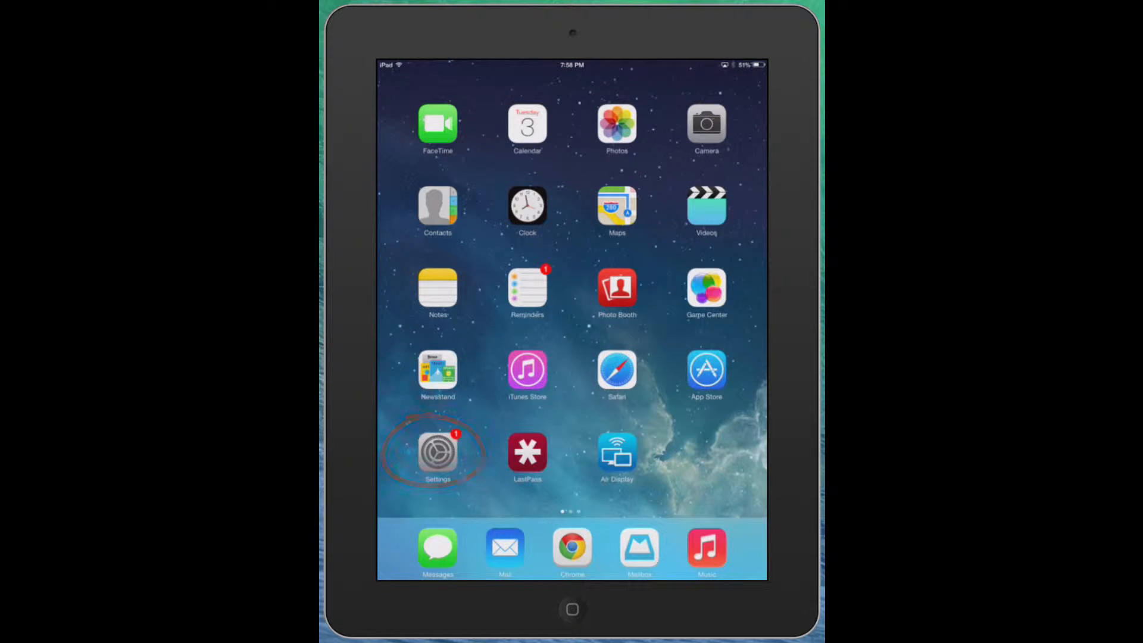
click(437, 453)
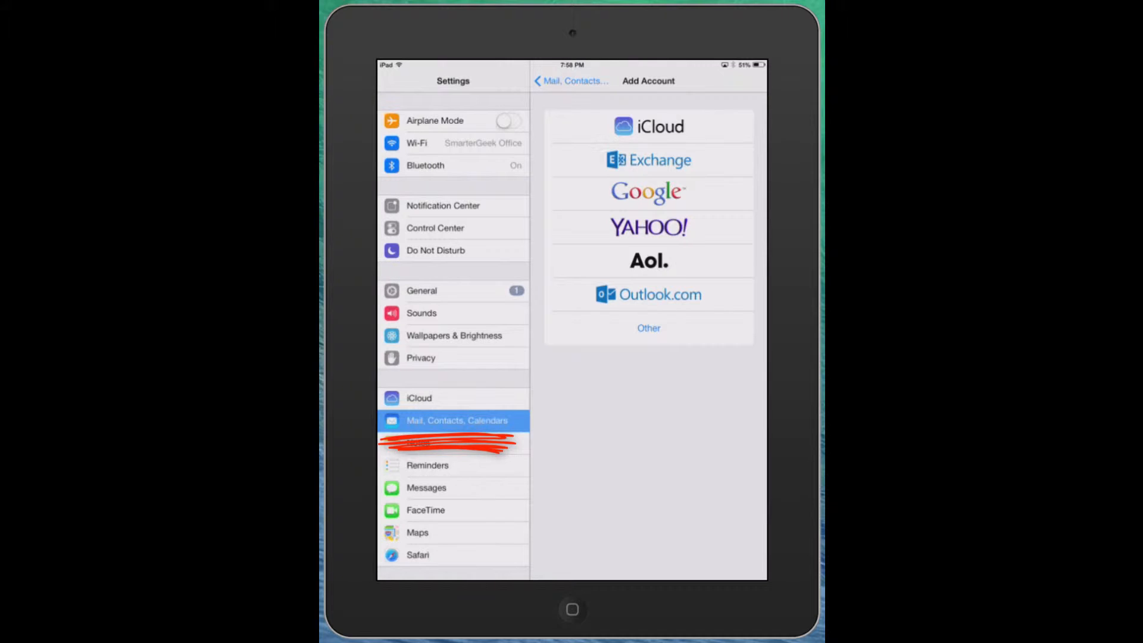
Step: In Mail, Contacts, Calendars, choose Add Account and pick Yahoo! as the provider
click(570, 81)
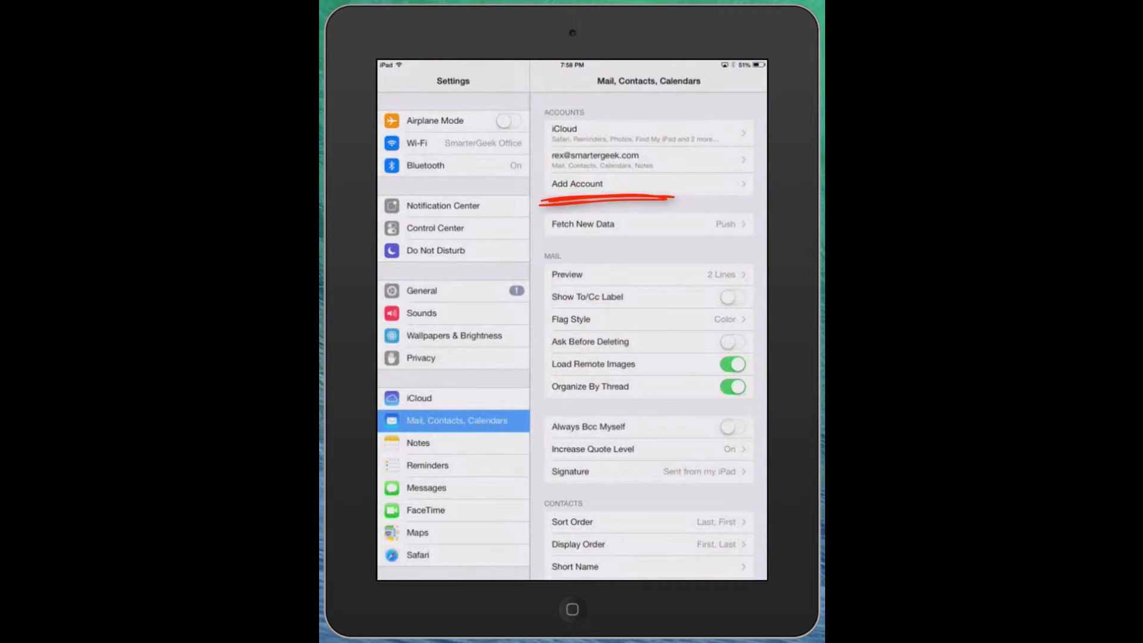
drag(543, 207, 674, 204)
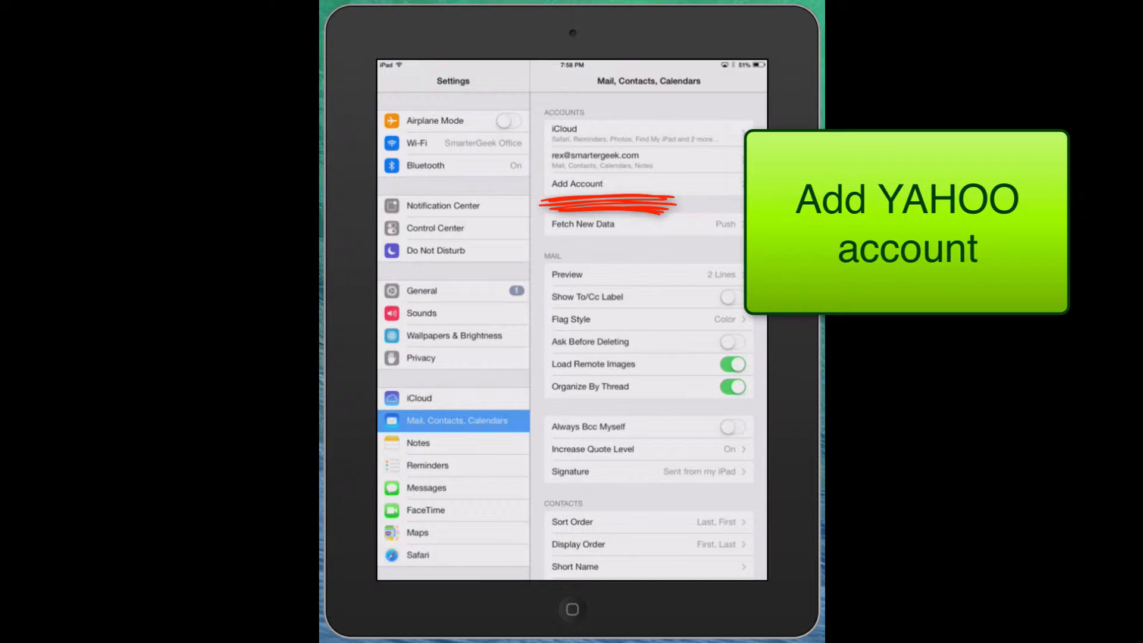
click(577, 183)
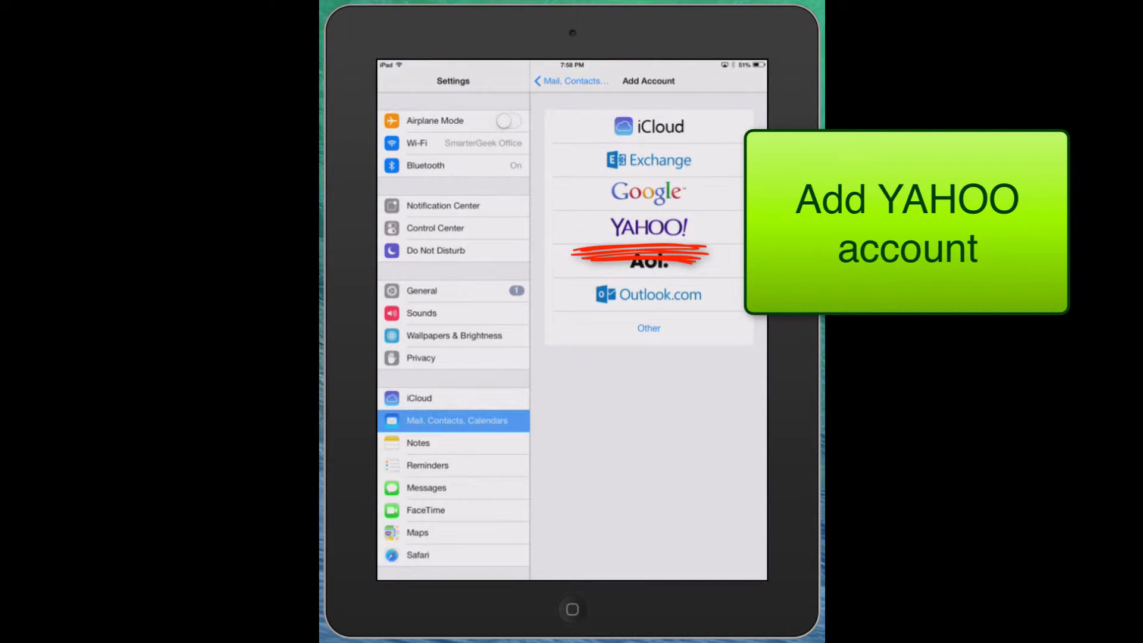
click(648, 227)
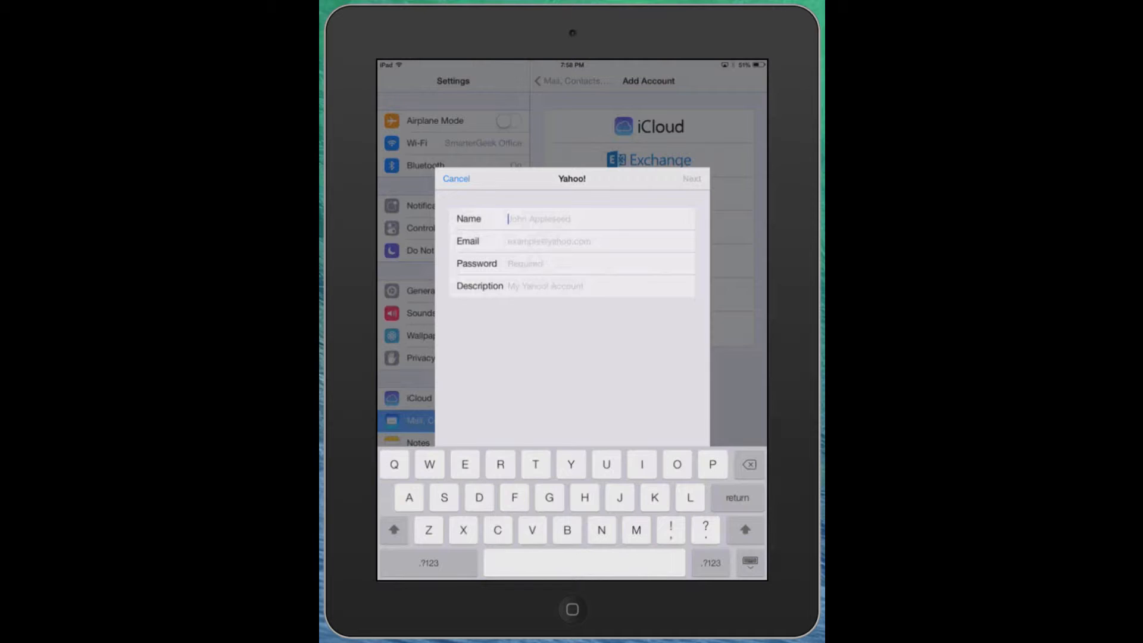
Step: Enter the name, BellSouth email address and password, keeping description Yahoo!, and submit
text(So)
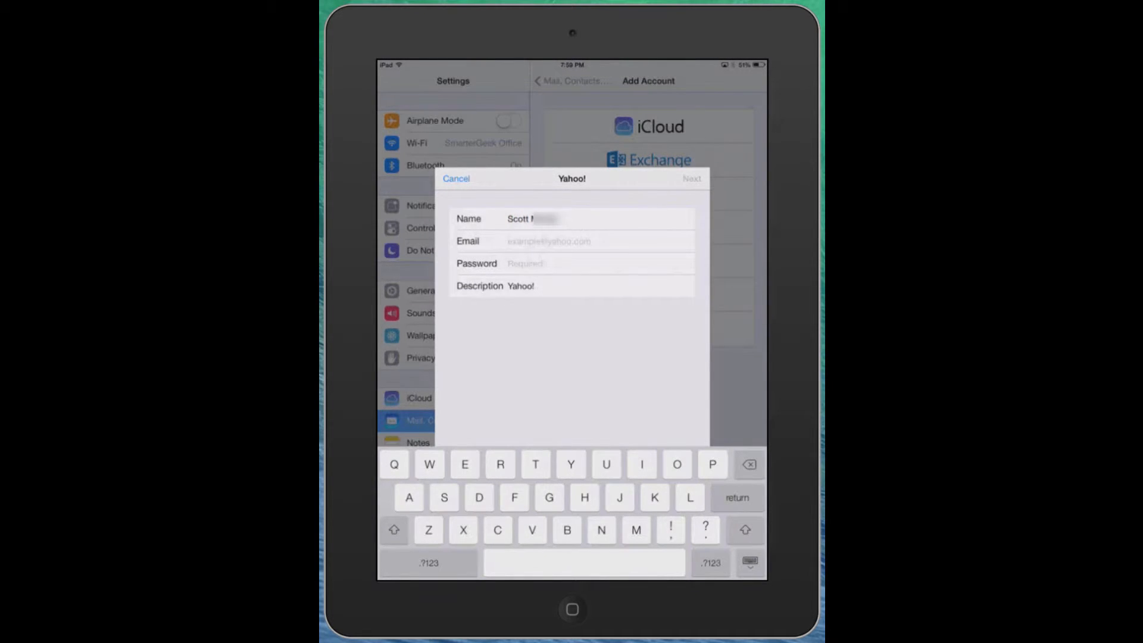
text(m)
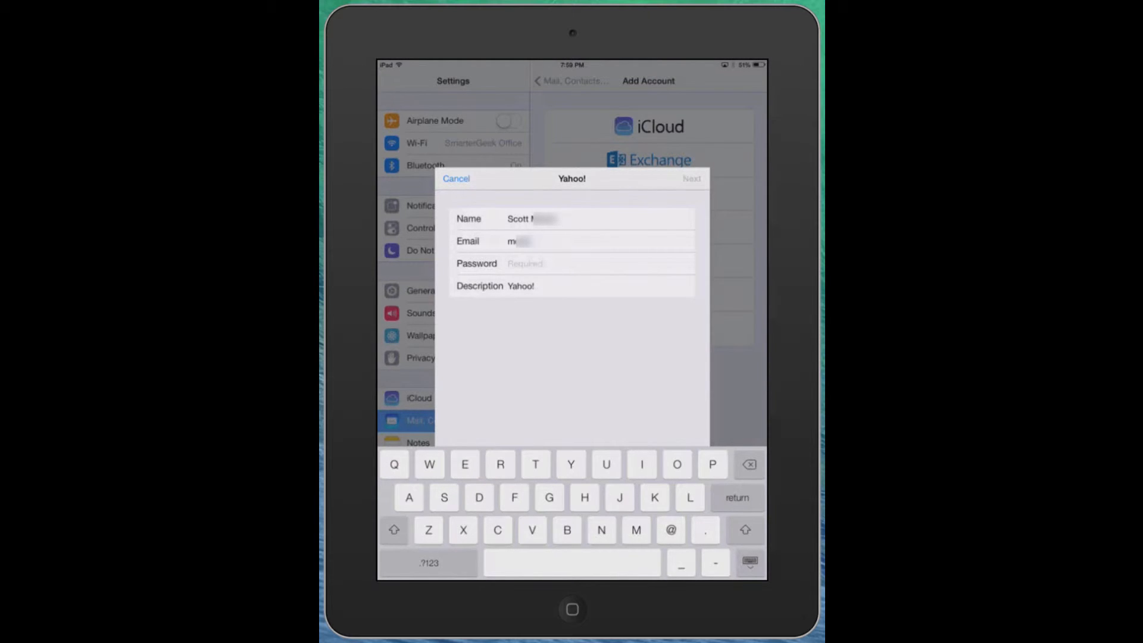
click(562, 264)
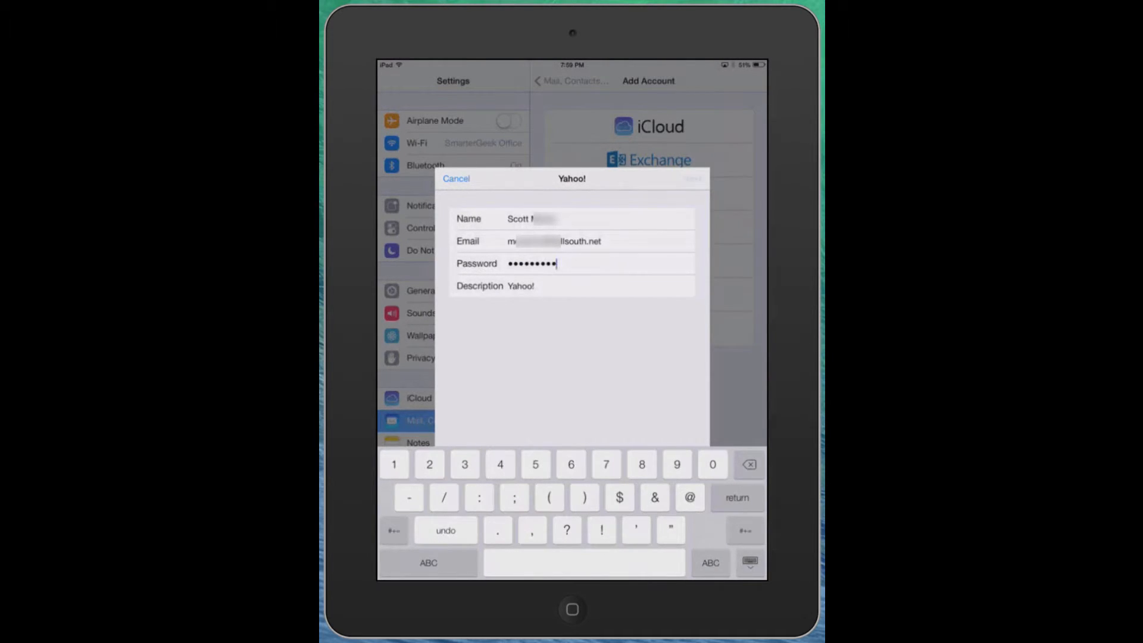
click(694, 178)
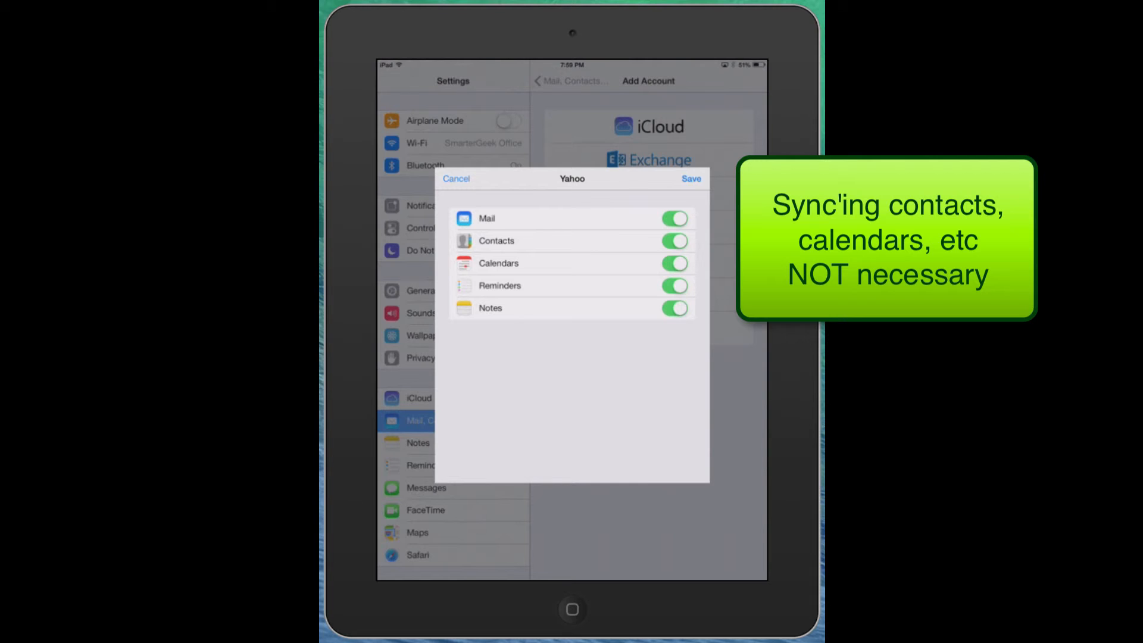
Step: Turn off Contacts and Notes syncing, keep Mail on, and save the Yahoo account
click(674, 240)
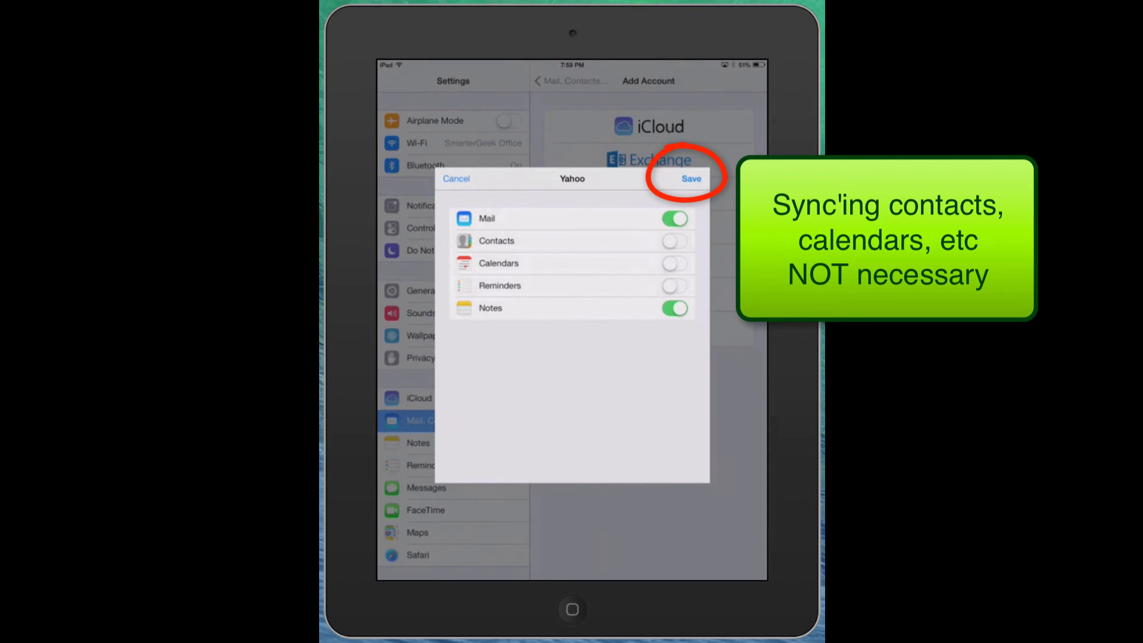
click(674, 308)
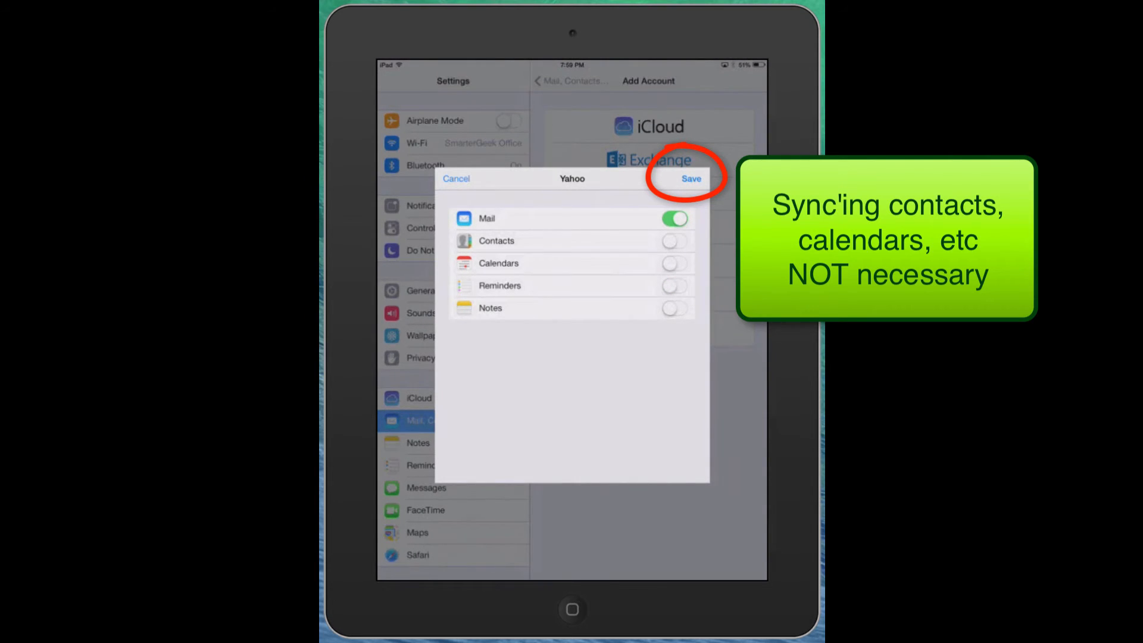
click(691, 178)
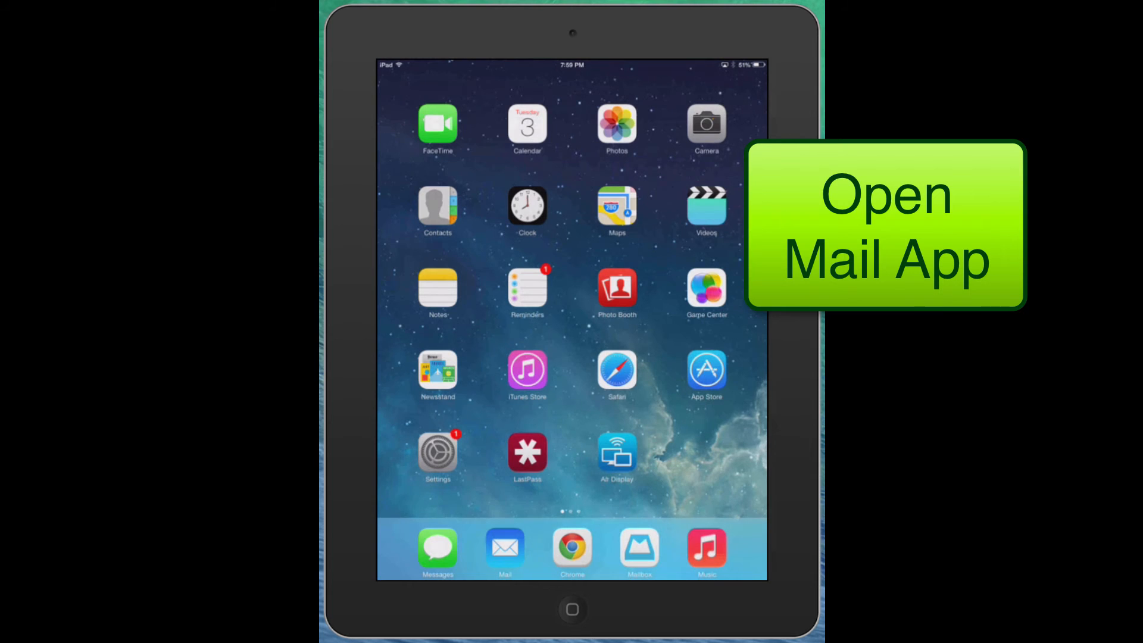
Step: Open Mail from the dock and return to the Mailboxes list showing Yahoo!
click(504, 549)
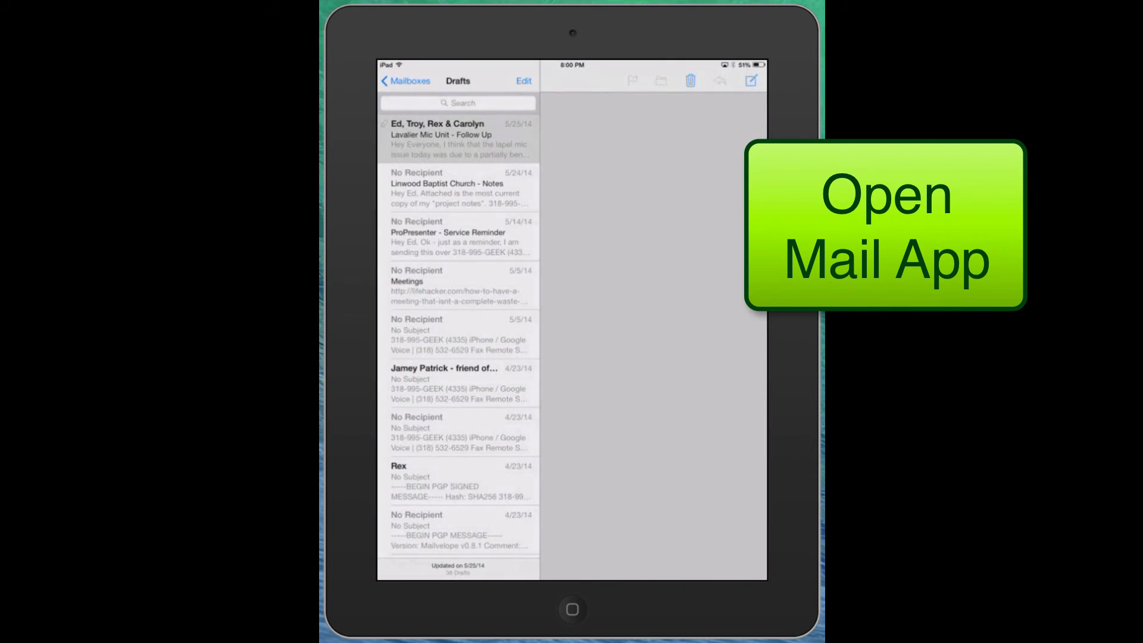
click(407, 80)
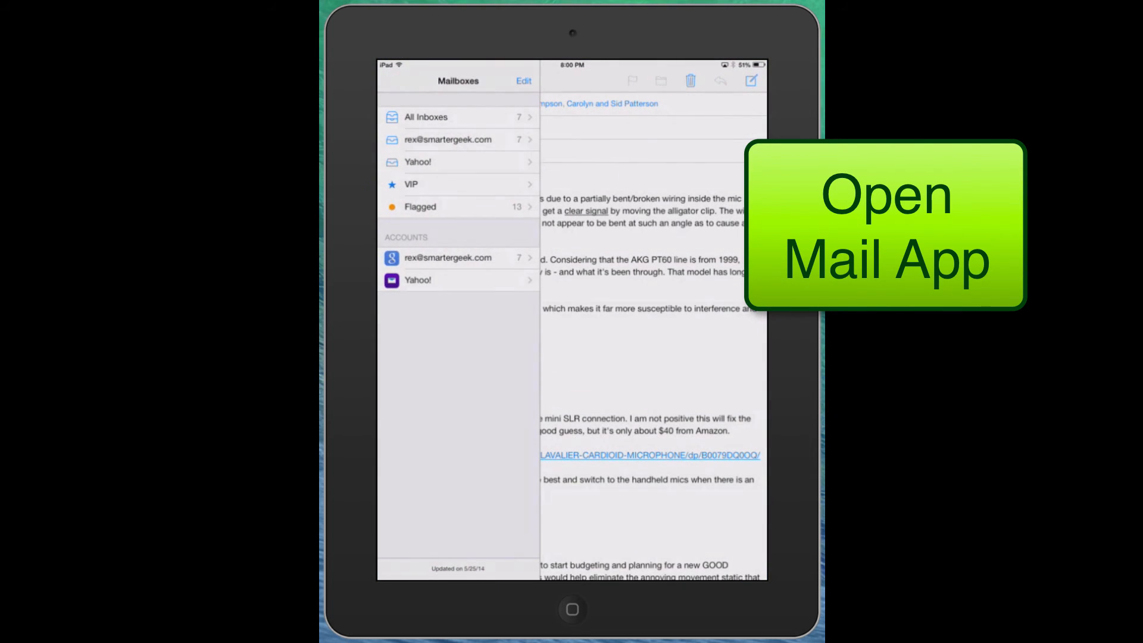